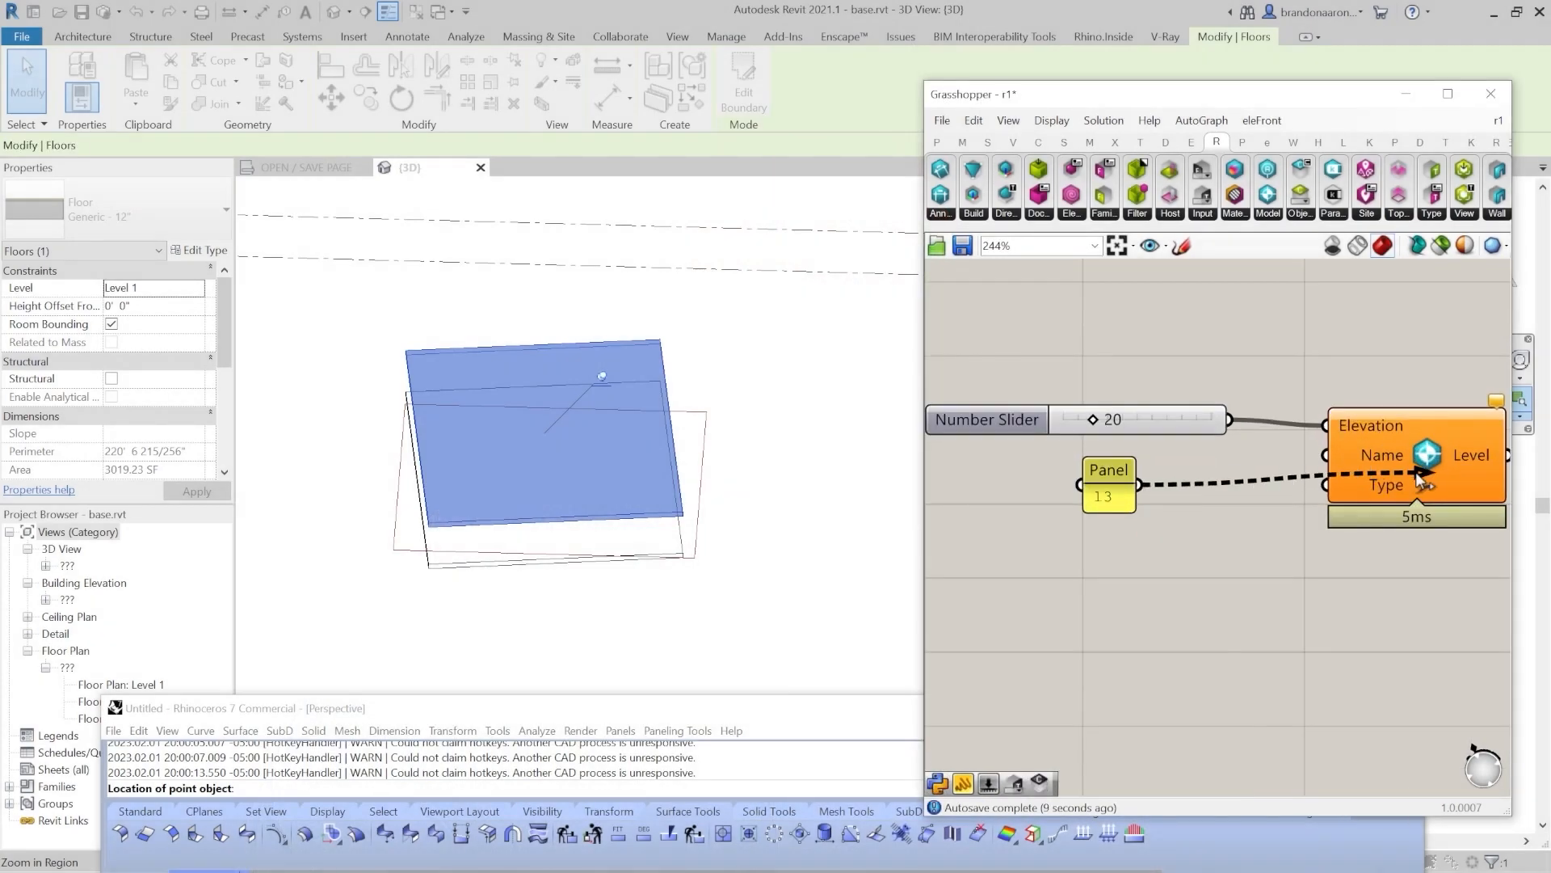
# - Dismiss the Grasshopper editor so the baked tower and facade panels show alone in Rhino
pyautogui.scroll(-3)
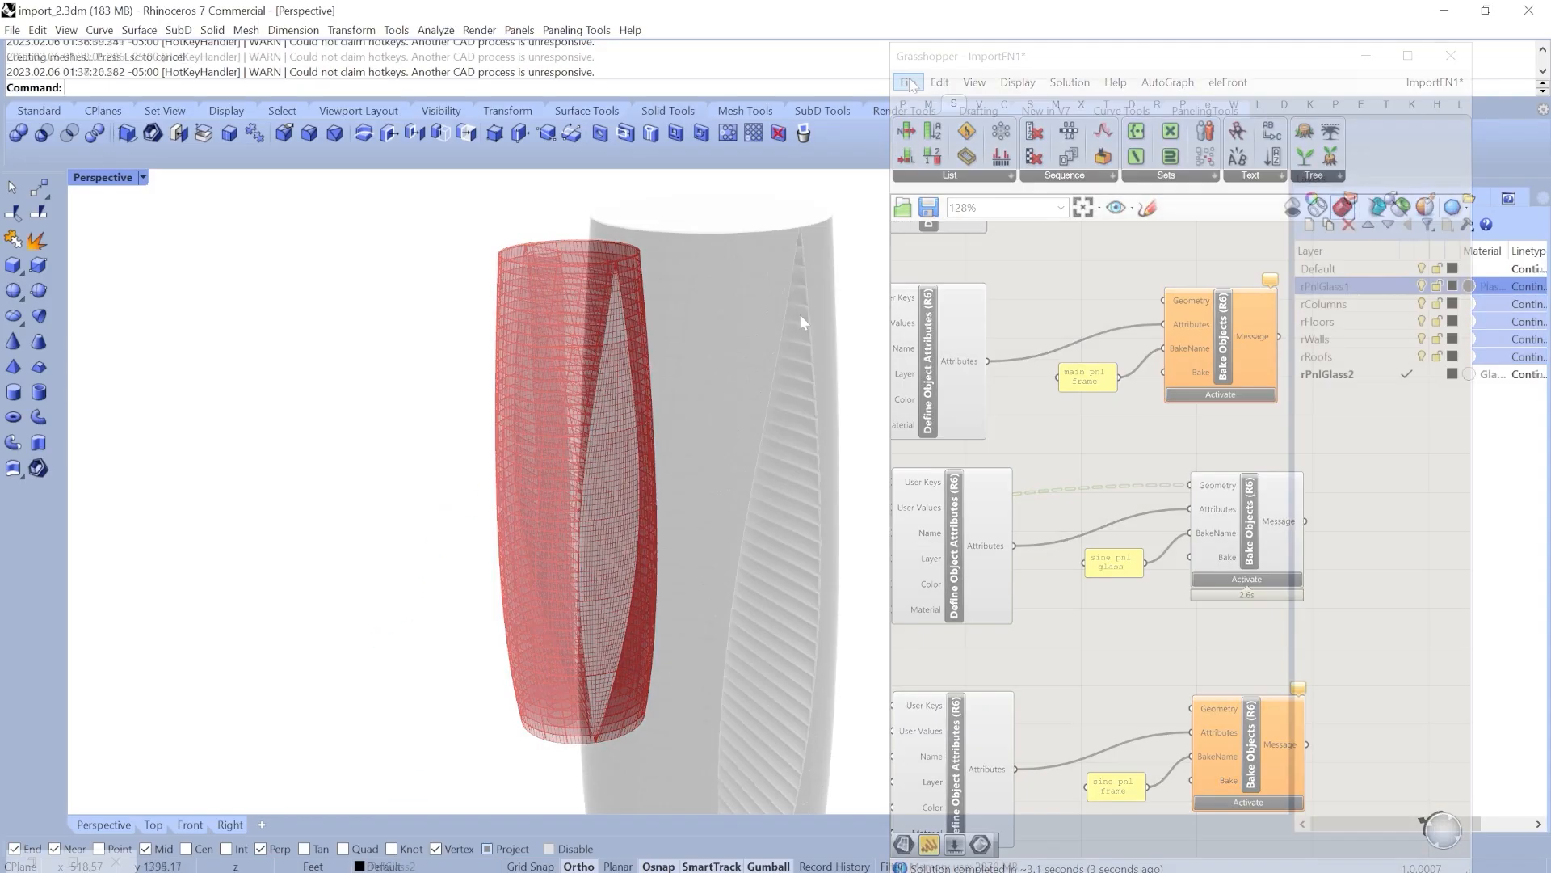
pyautogui.click(1450, 55)
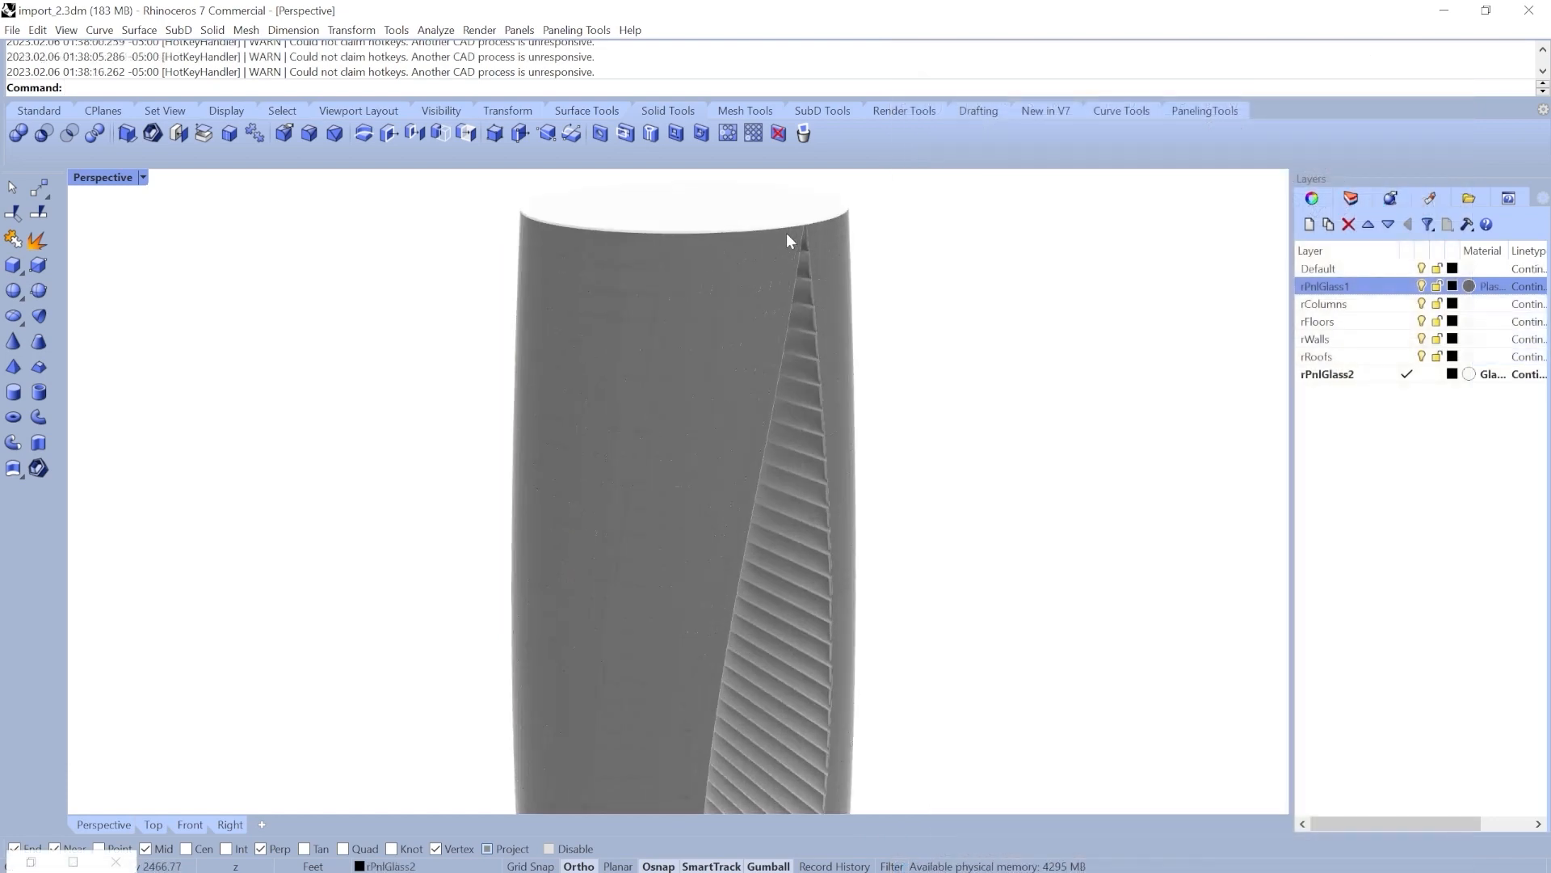